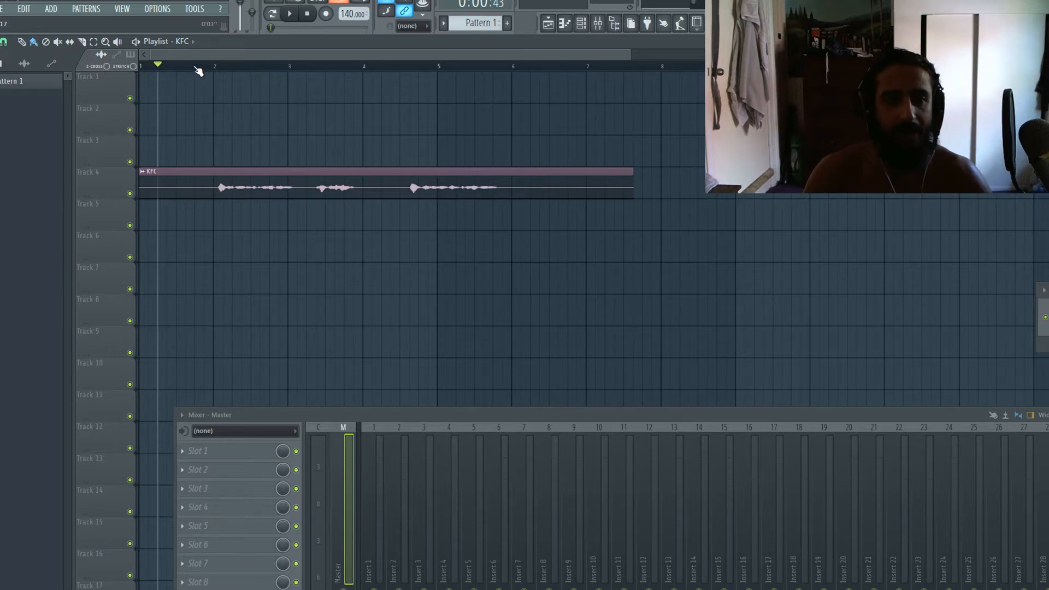
# - Load the KFC vocal clip from its channel settings into Edison via Edit
pyautogui.click(288, 13)
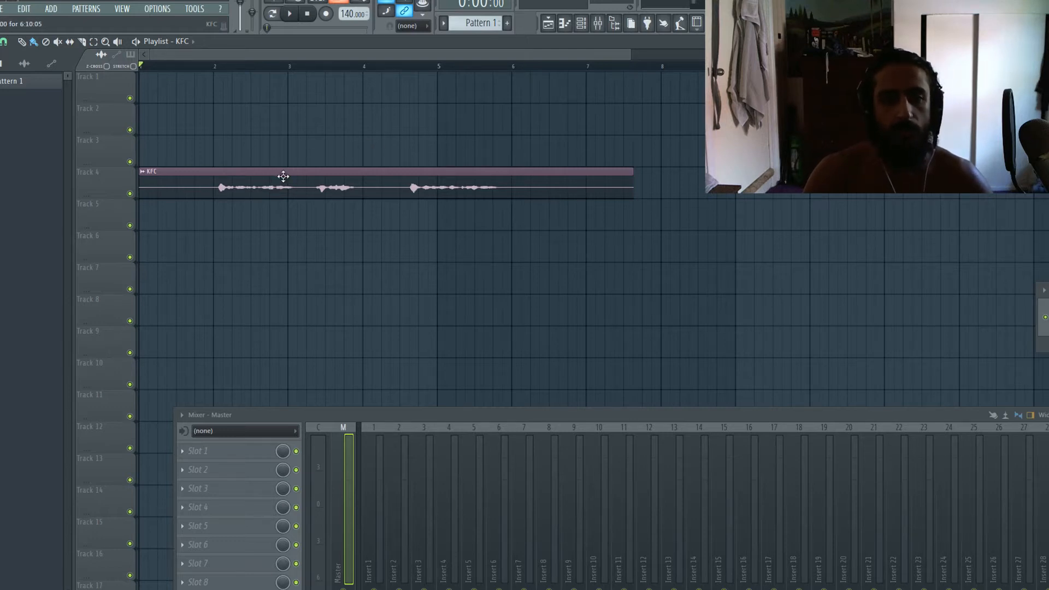
pyautogui.doubleClick(284, 176)
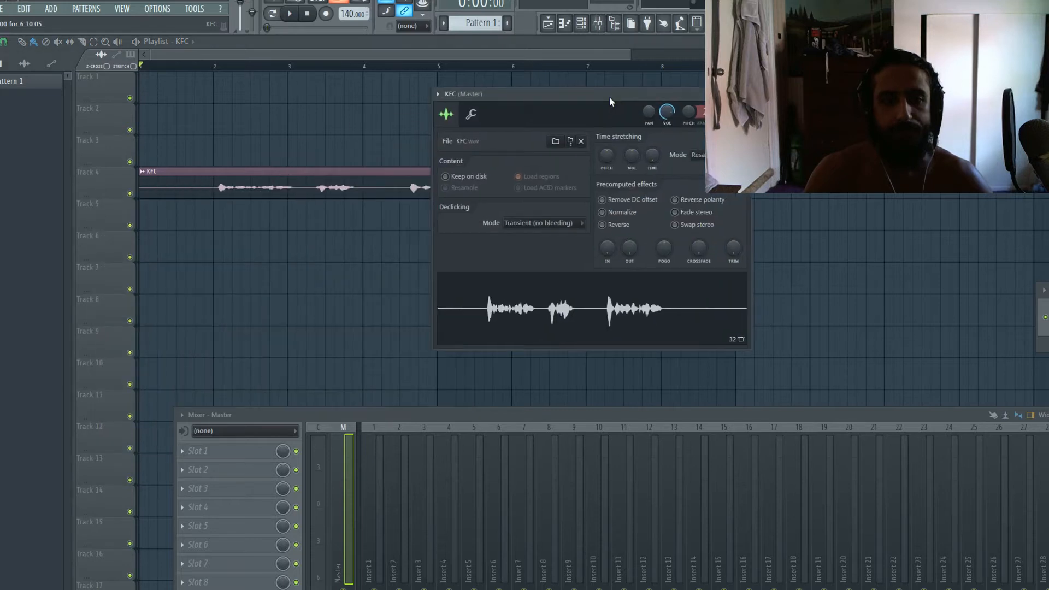
pyautogui.rightClick(643, 311)
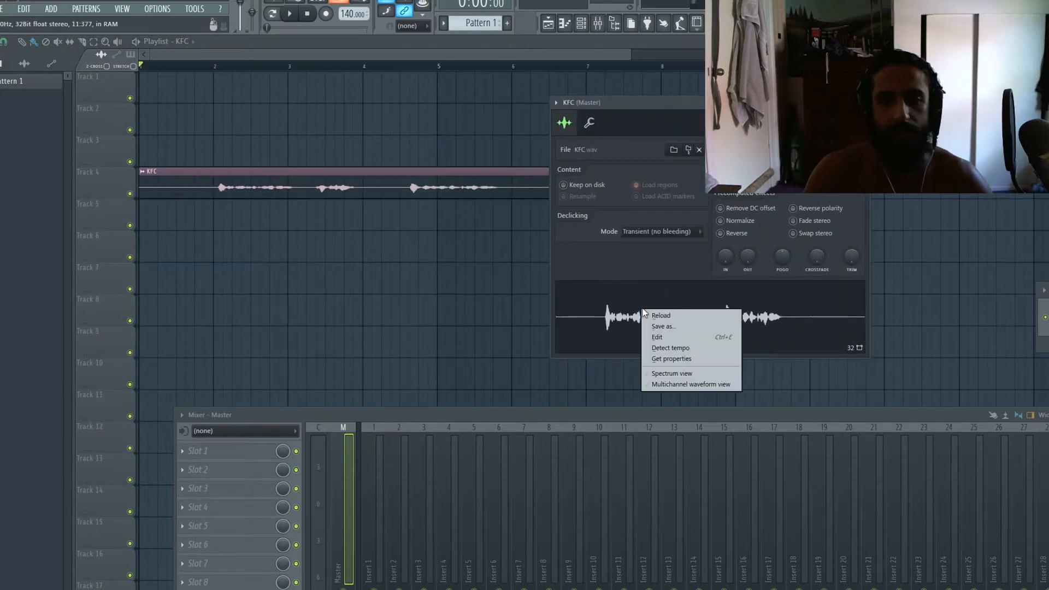
pyautogui.click(657, 337)
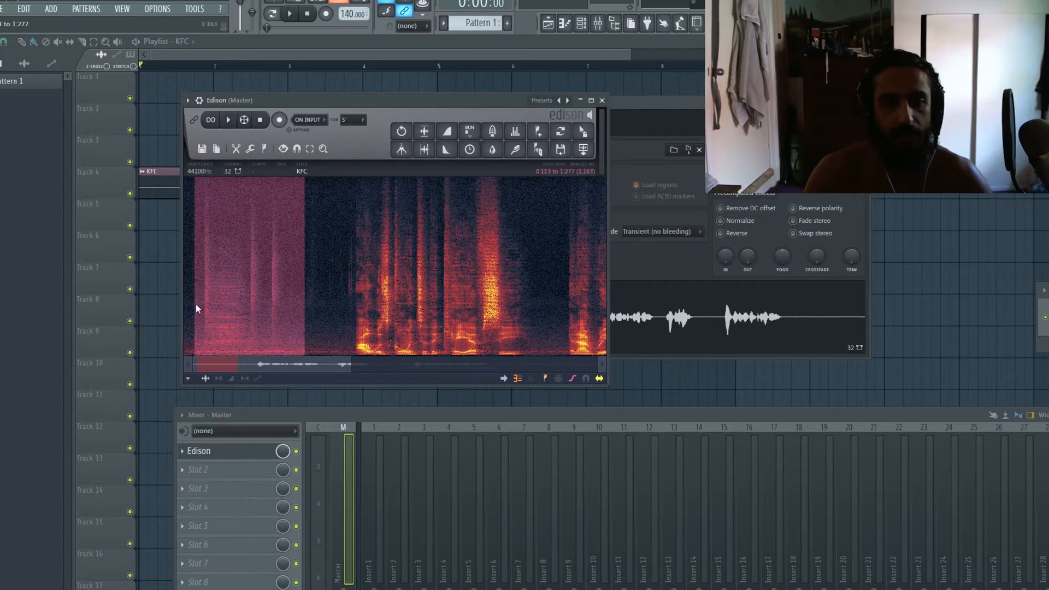
# - Select the quiet noise-only stretch between the spoken words in Edison
pyautogui.click(227, 120)
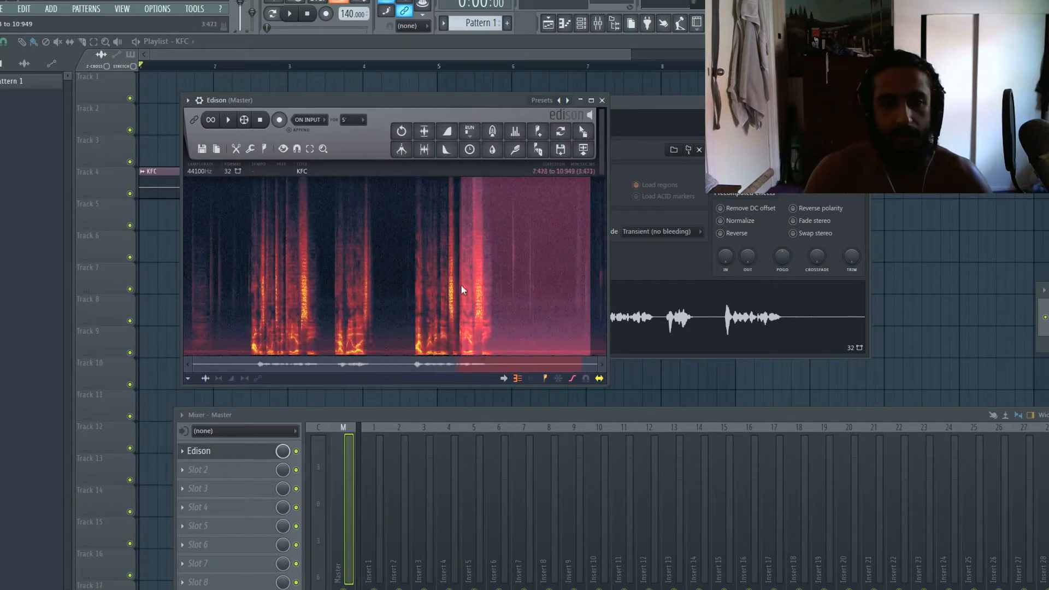
pyautogui.click(229, 119)
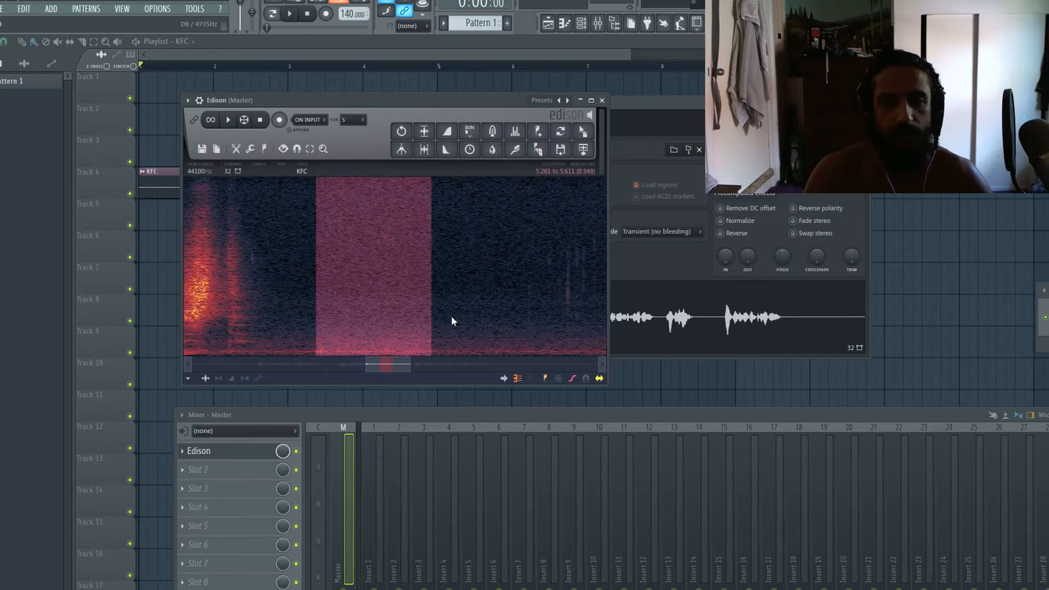
pyautogui.click(228, 119)
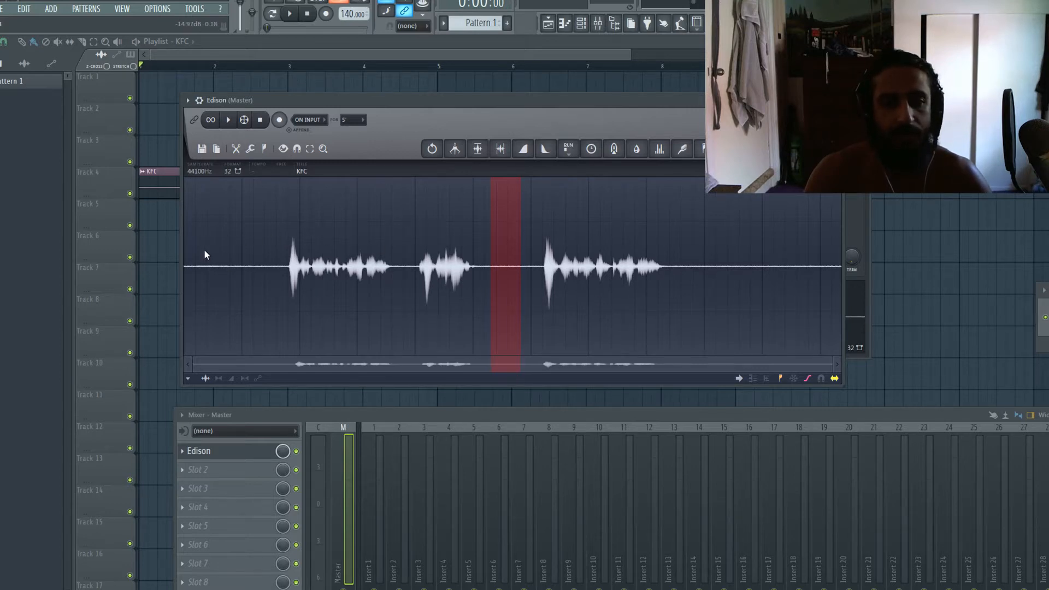
pyautogui.moveTo(507, 289)
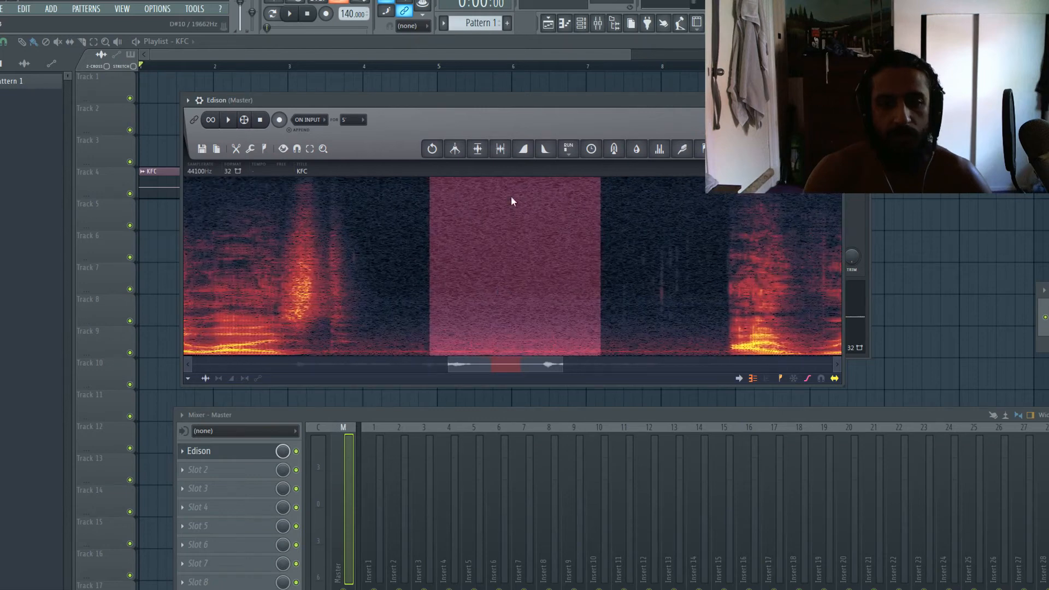
pyautogui.moveTo(512, 255)
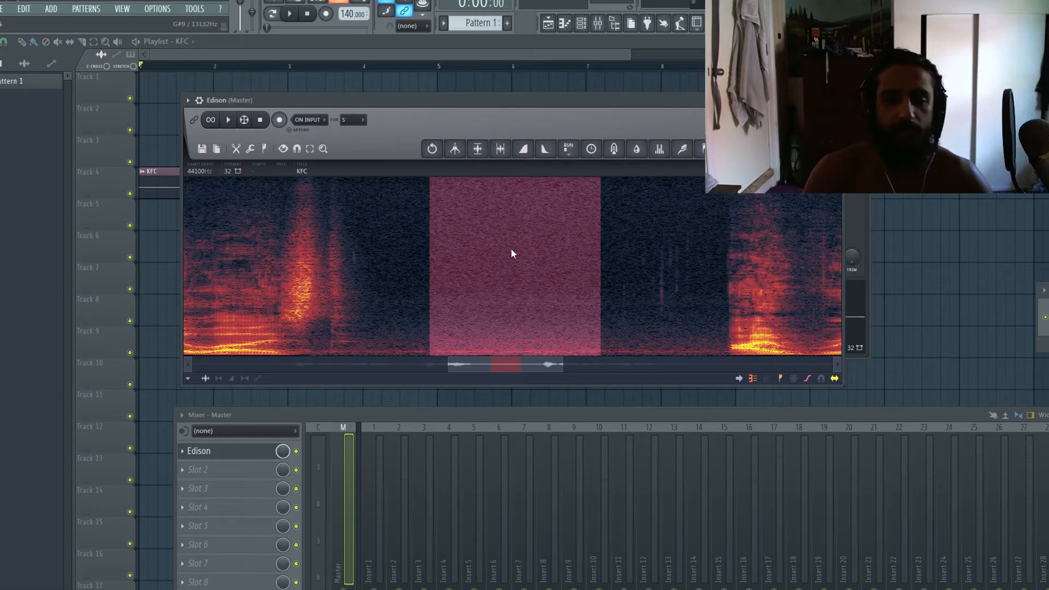
# - Acquire Edison's noise profile from the selected gap, with the whole vocal selected
pyautogui.rightClick(513, 253)
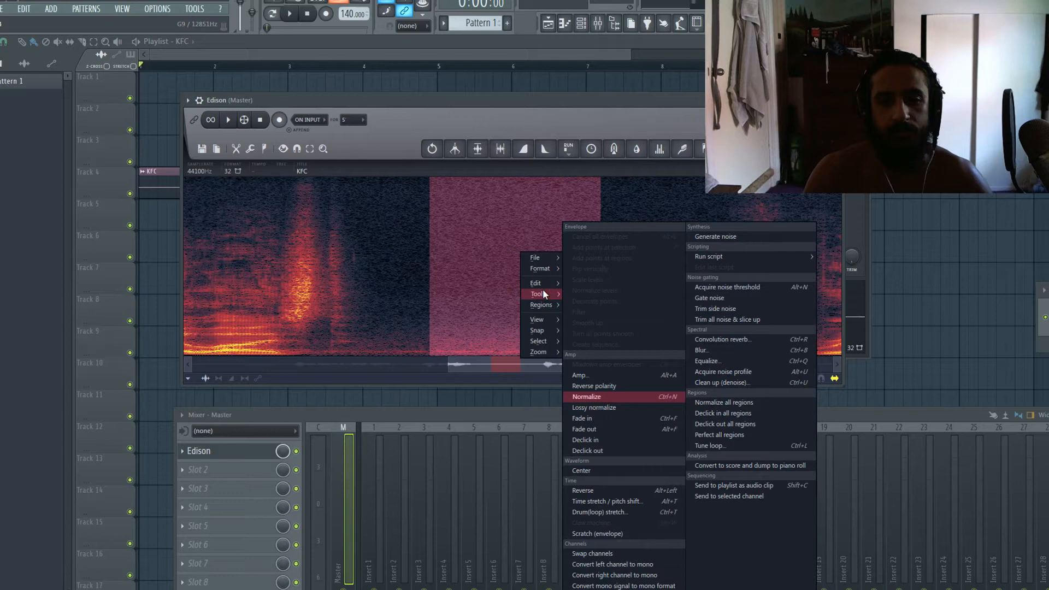
pyautogui.moveTo(723, 372)
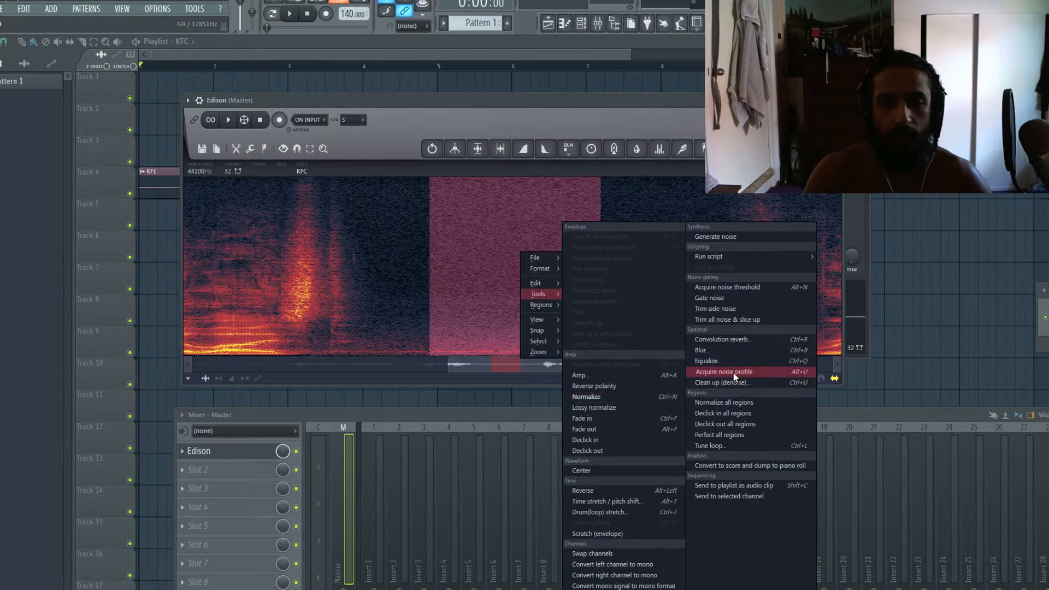
pyautogui.click(723, 372)
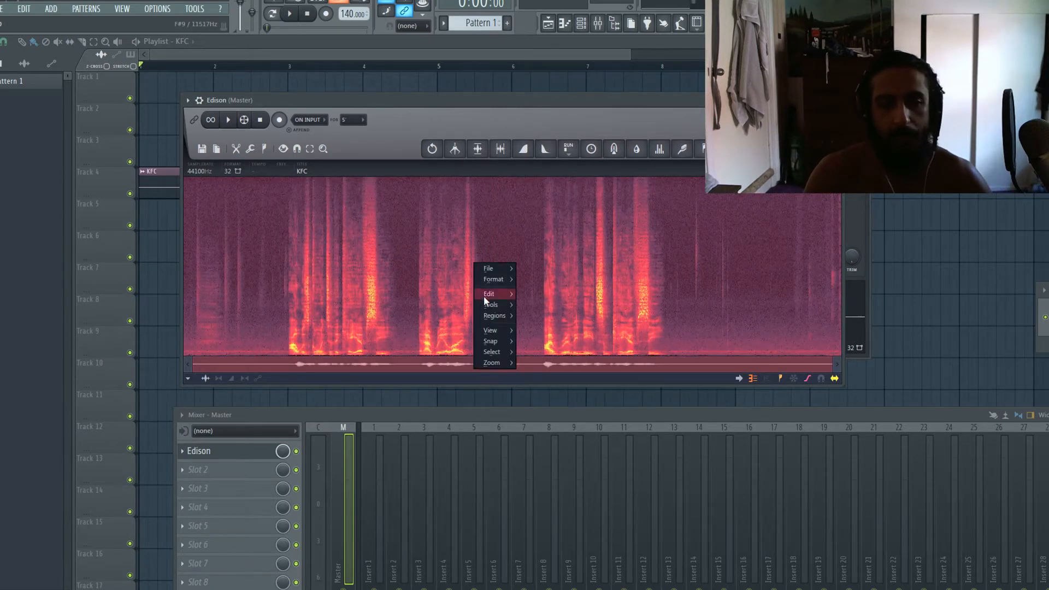
pyautogui.click(491, 305)
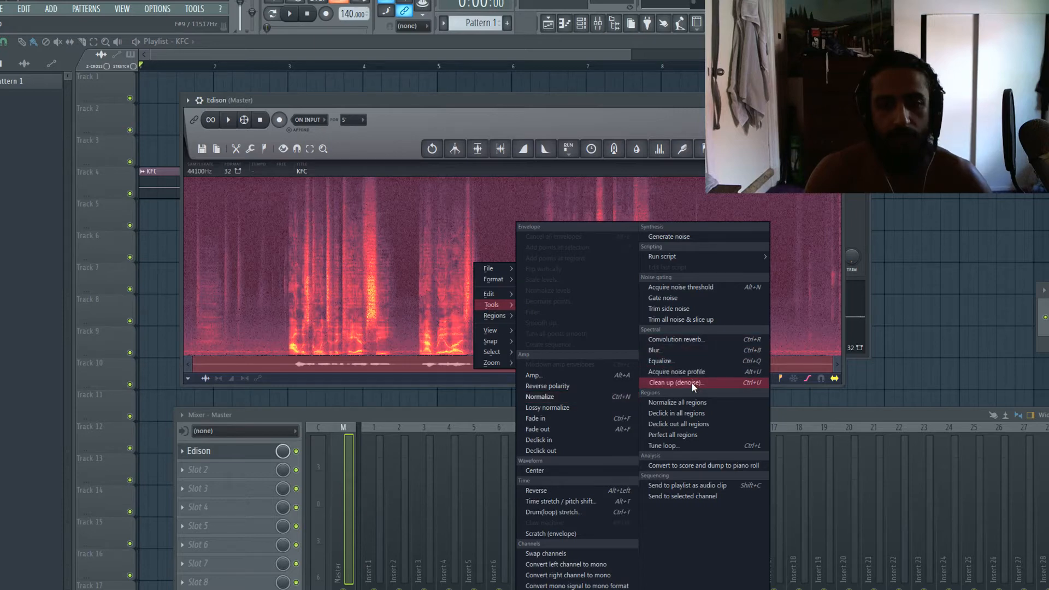
# - Bring up Edison's Clean up (denoise) panel showing the captured noise profile
pyautogui.click(677, 382)
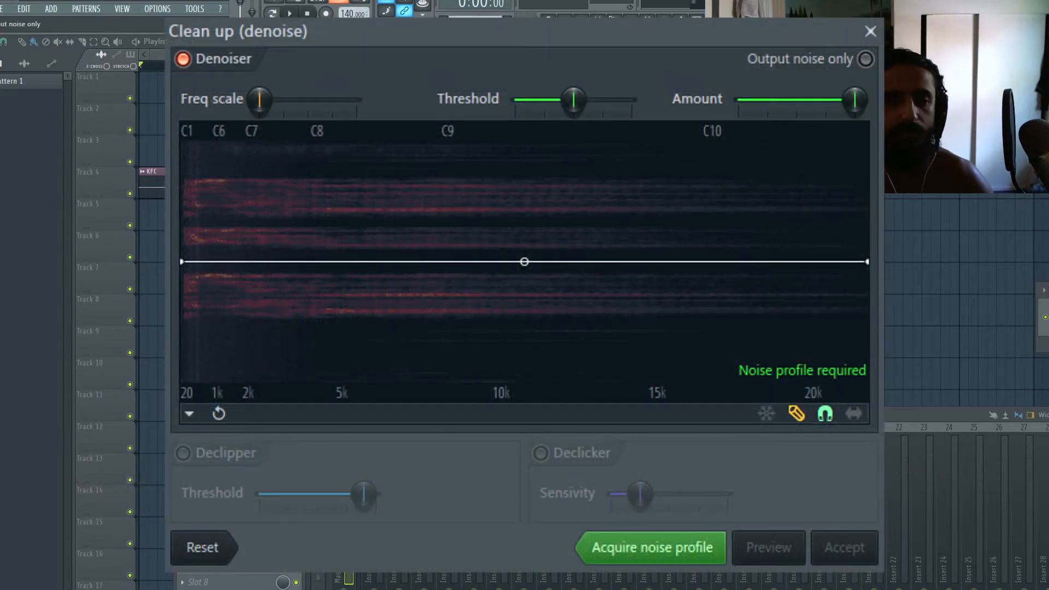
pyautogui.click(649, 547)
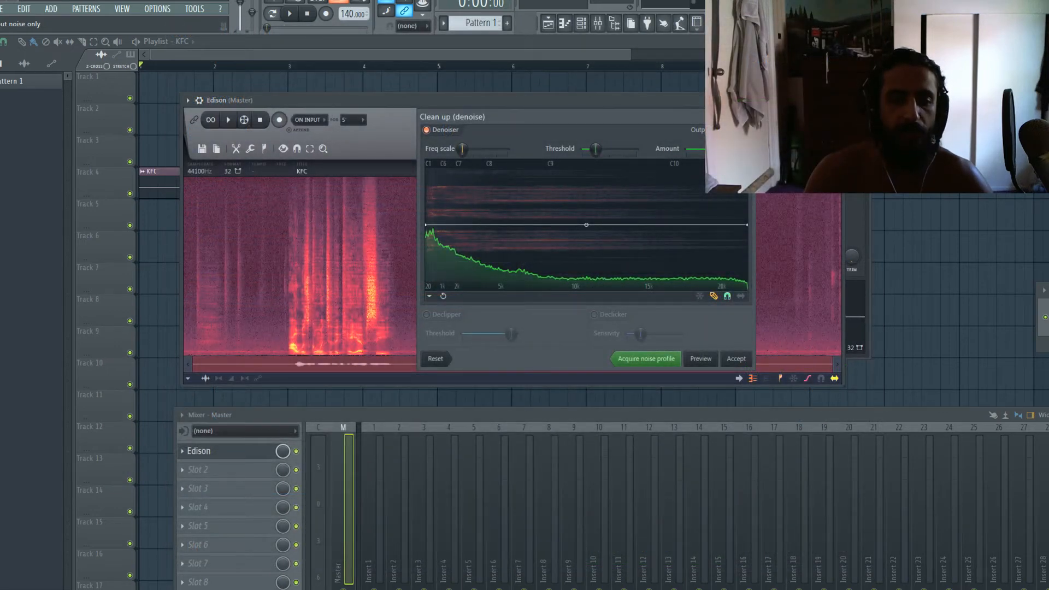
pyautogui.moveTo(678, 265)
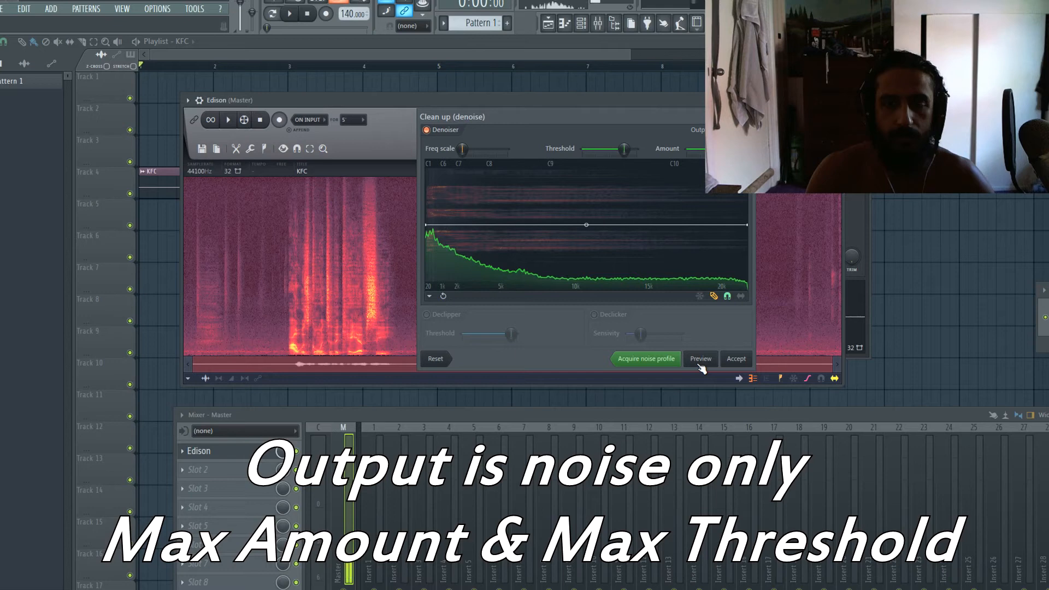
pyautogui.moveTo(634, 199)
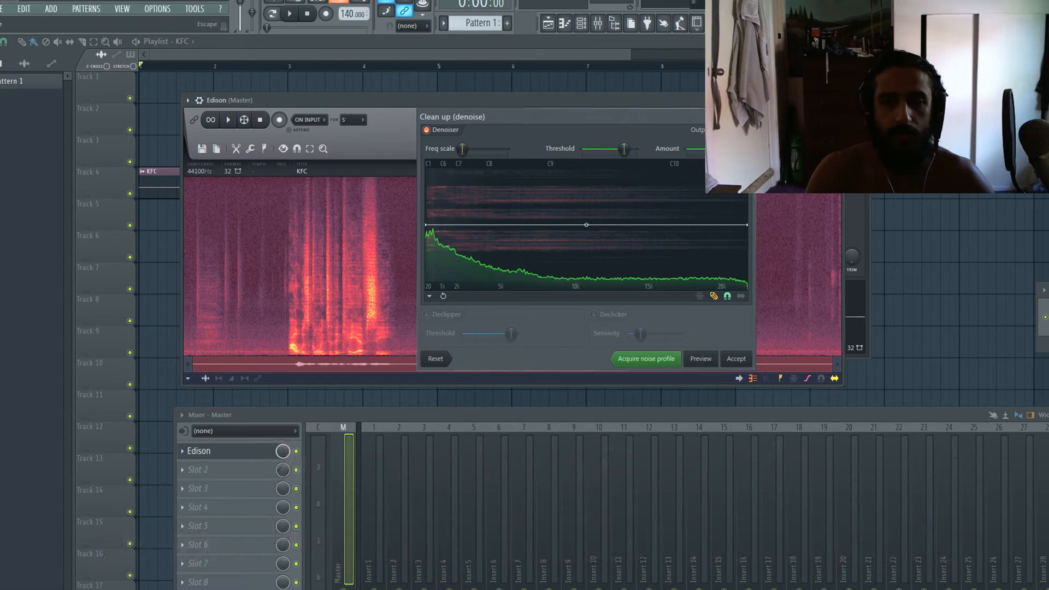
# - Reopen Clean up (denoise) from Edison's Tools menu for a moderate threshold
pyautogui.click(735, 358)
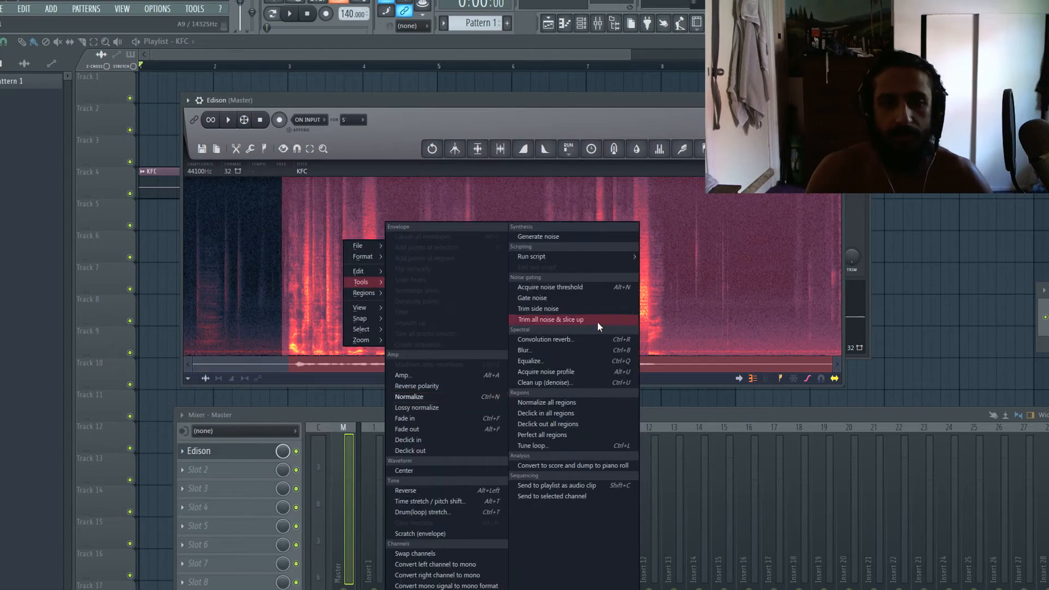
pyautogui.click(545, 382)
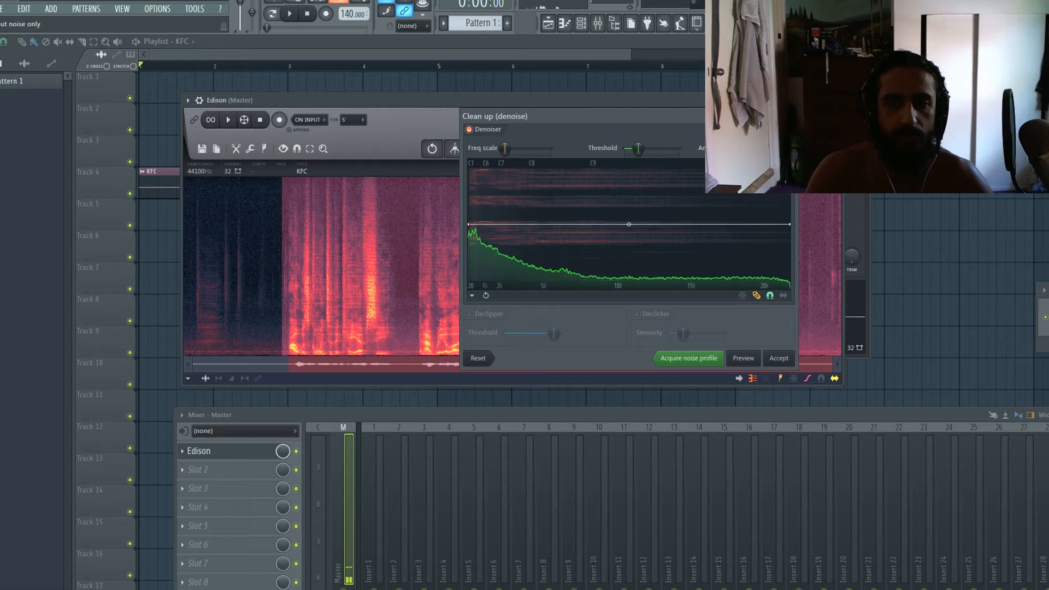
pyautogui.moveTo(709, 230)
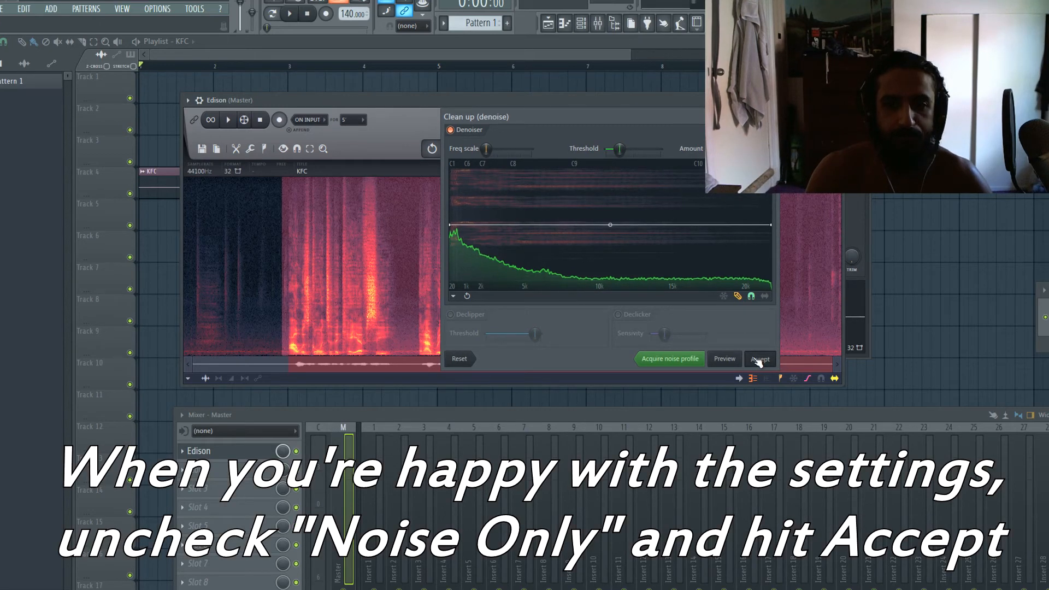
# - Accept the moderate denoise and drag the result to playlist track 3 as KFC #2
pyautogui.click(760, 358)
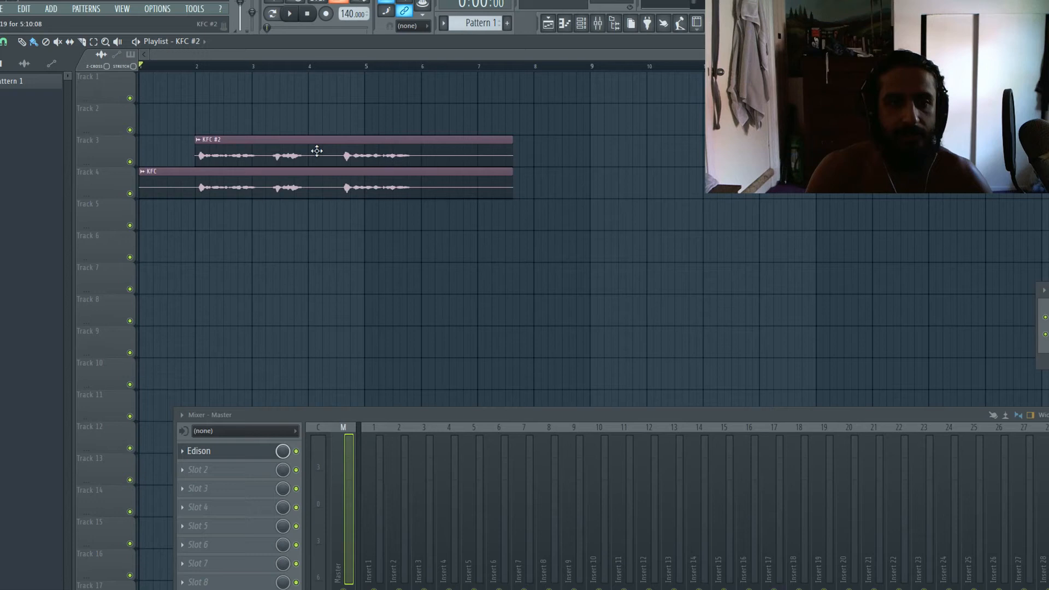
# - Toggle the playlist track mutes so only KFC #2 stays unmuted
pyautogui.click(289, 13)
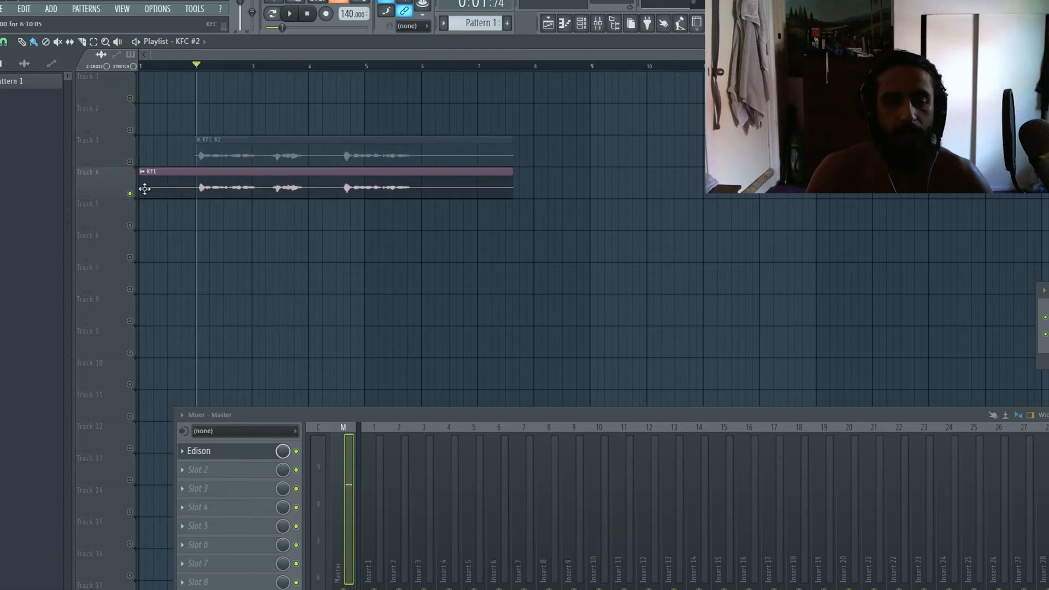
pyautogui.click(288, 14)
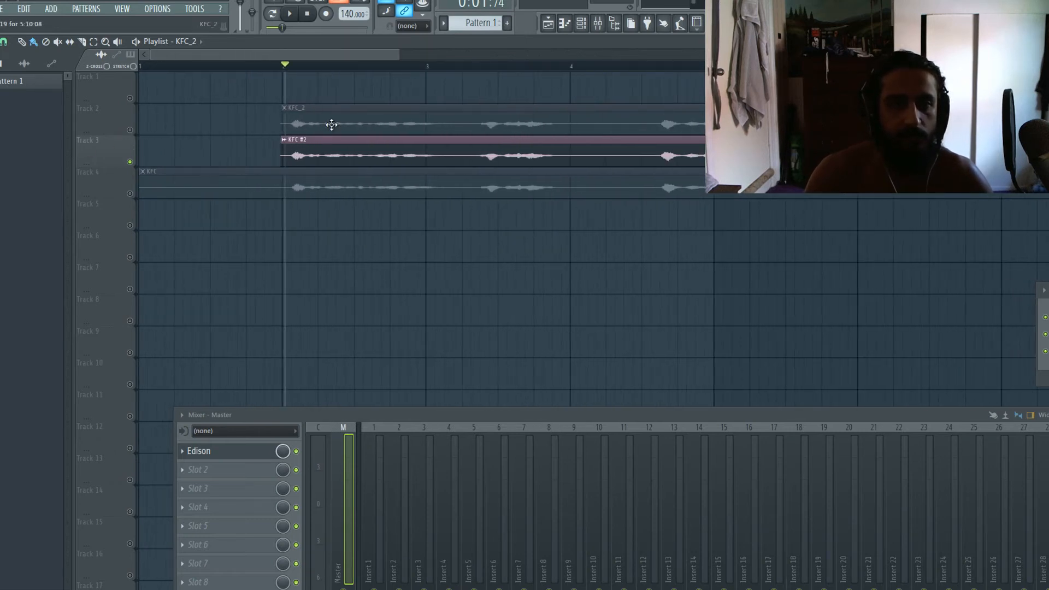
pyautogui.click(290, 13)
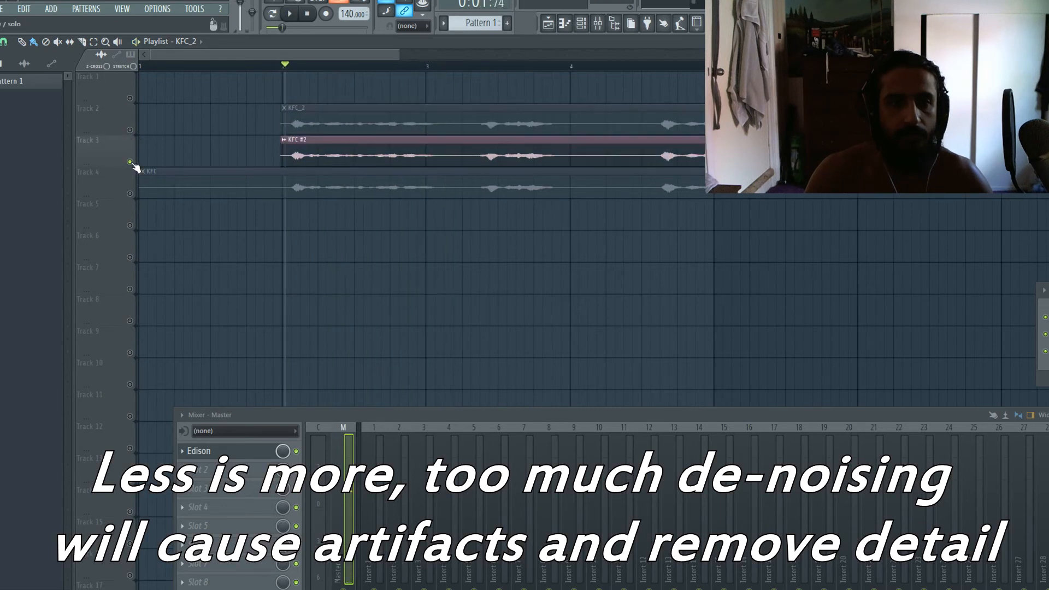
pyautogui.click(289, 13)
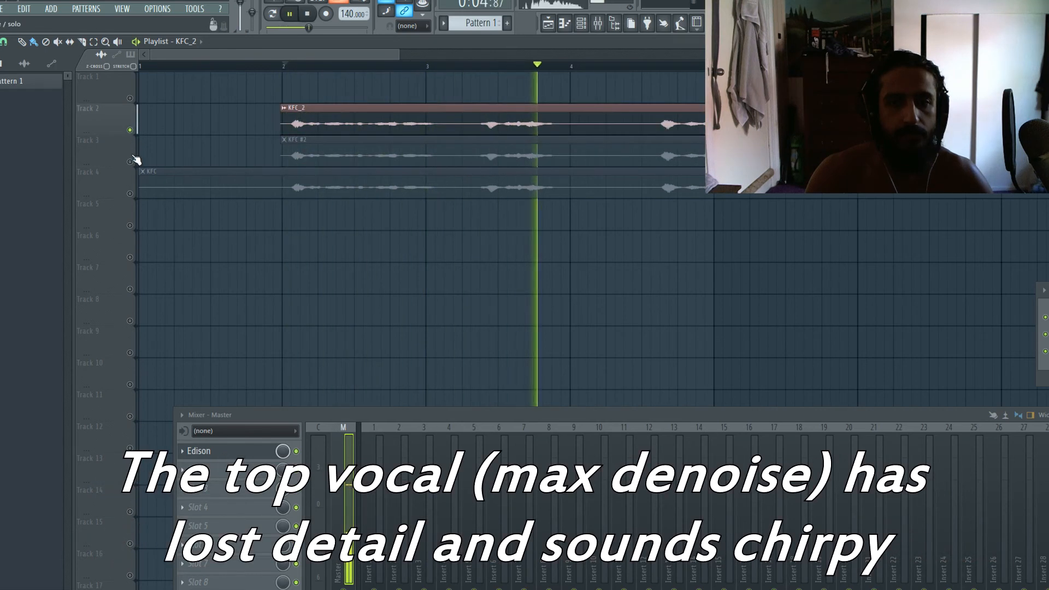
pyautogui.click(289, 14)
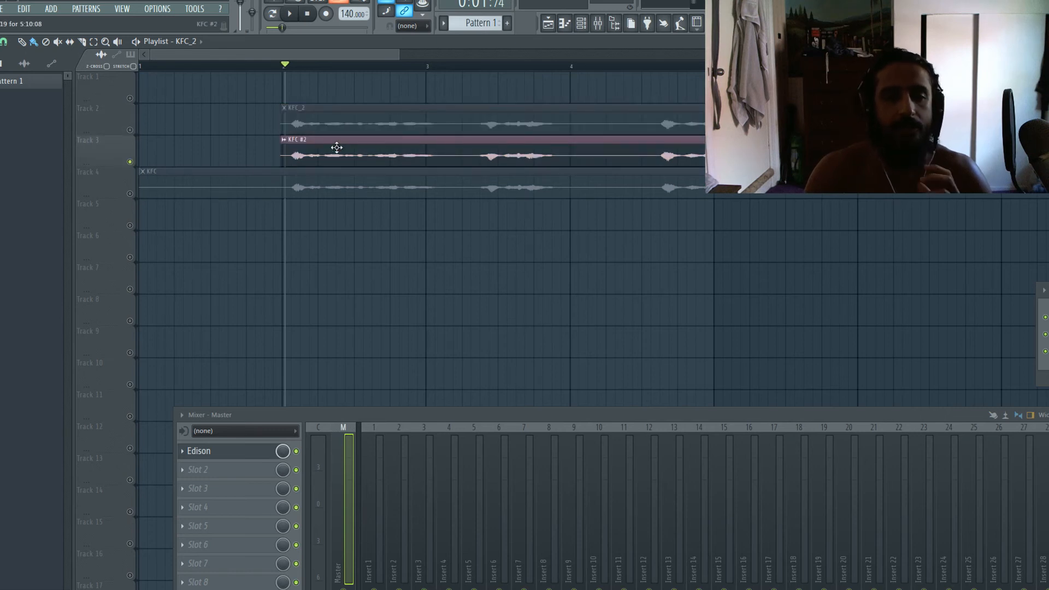
pyautogui.moveTo(324, 149)
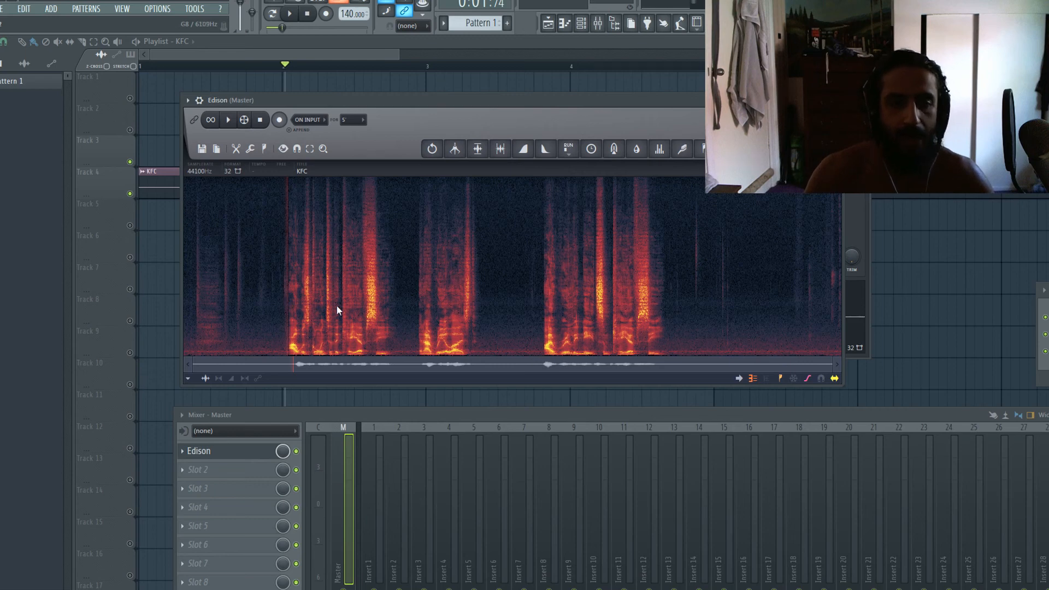
pyautogui.moveTo(534, 283)
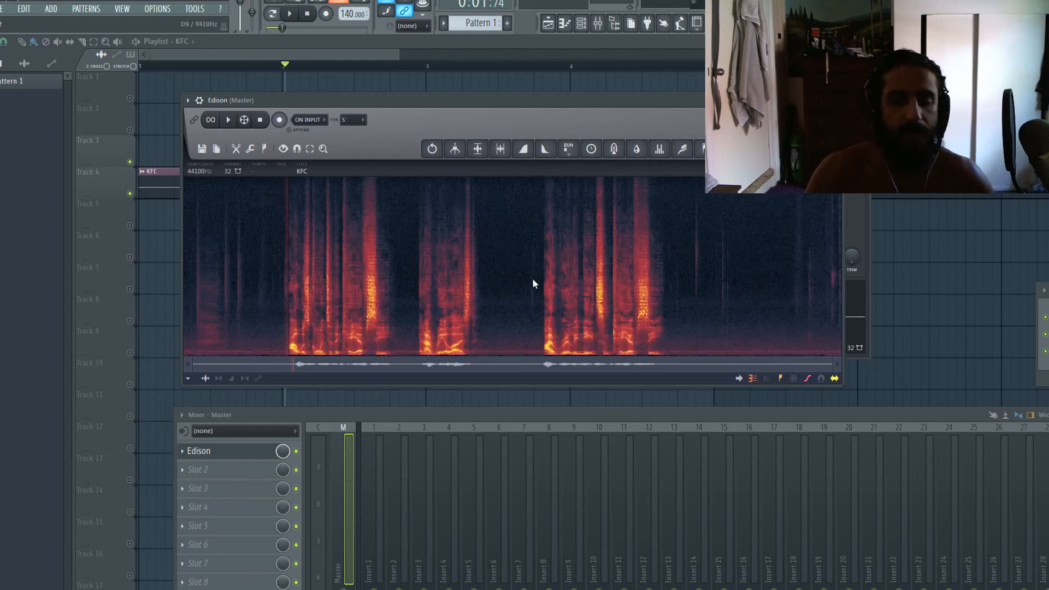